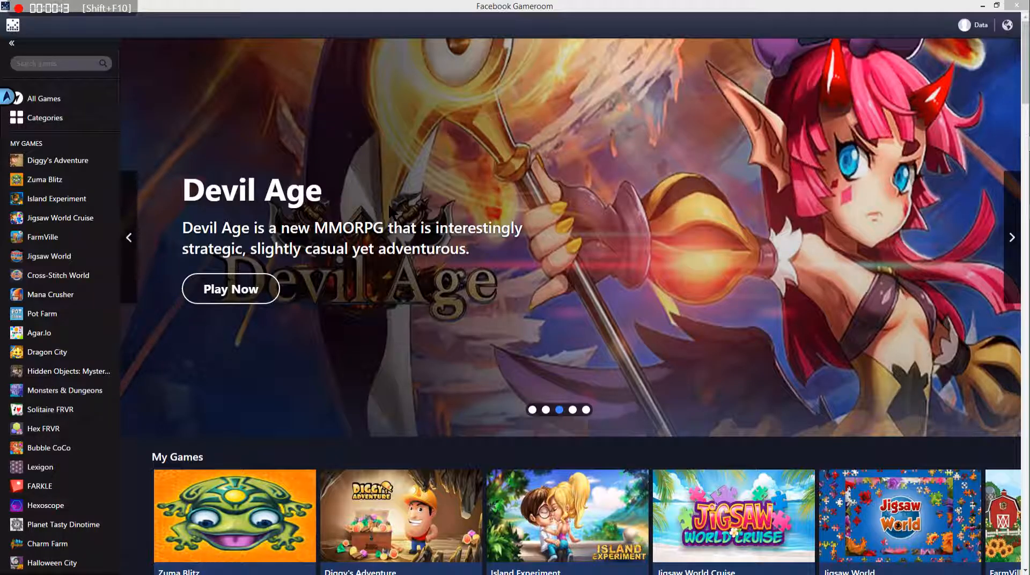
pyautogui.moveTo(453, 372)
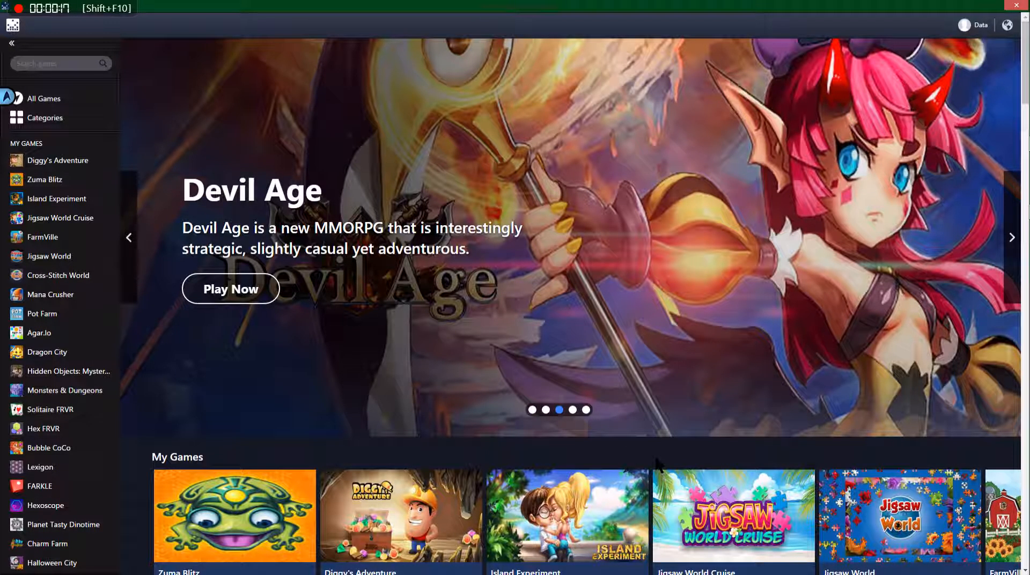
# Reach the 'Because You Play Zuma Blitz' row and launch Hot Shot Casino Slots from it
pyautogui.scroll(-3)
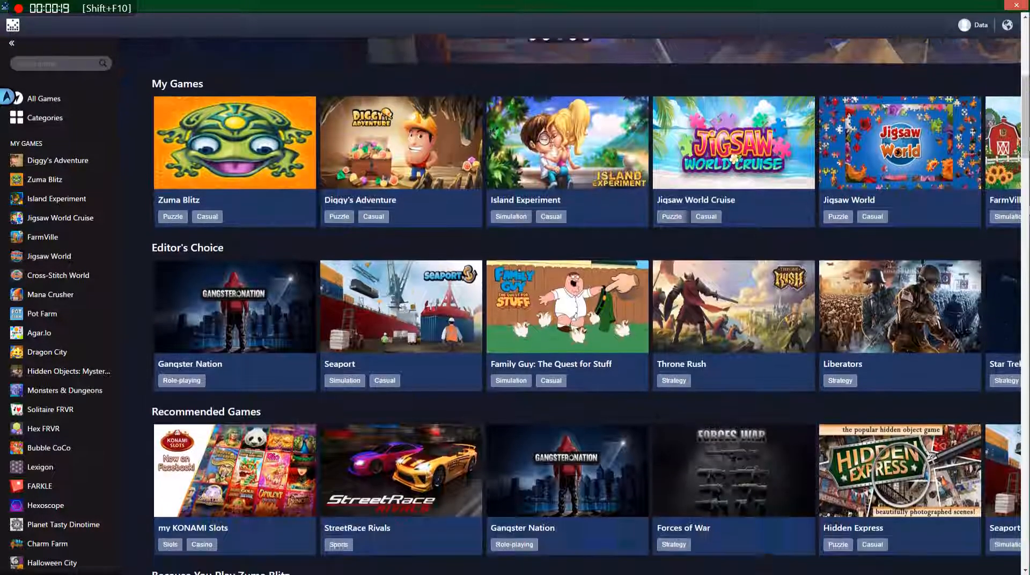
pyautogui.scroll(-3)
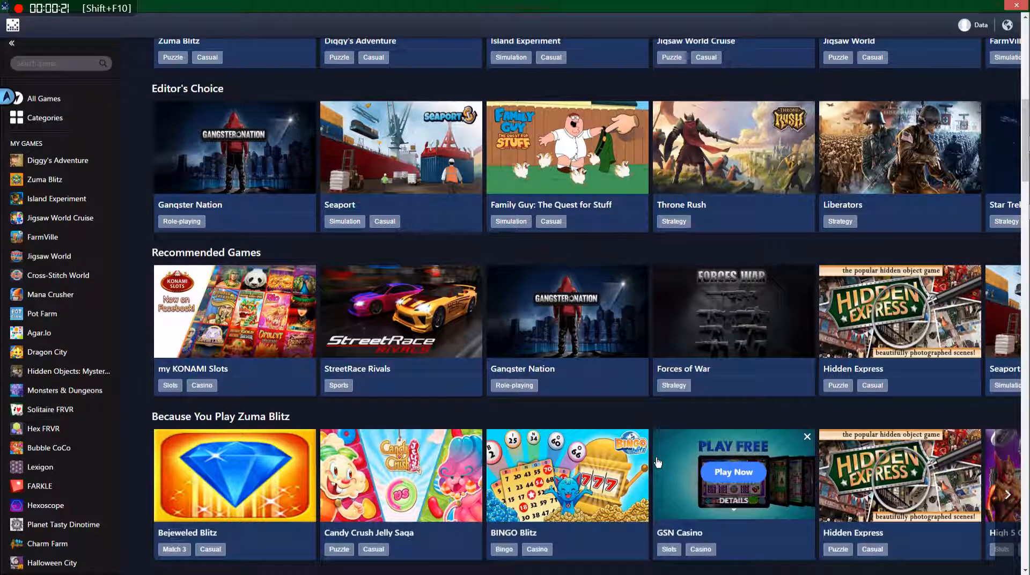
pyautogui.scroll(-3)
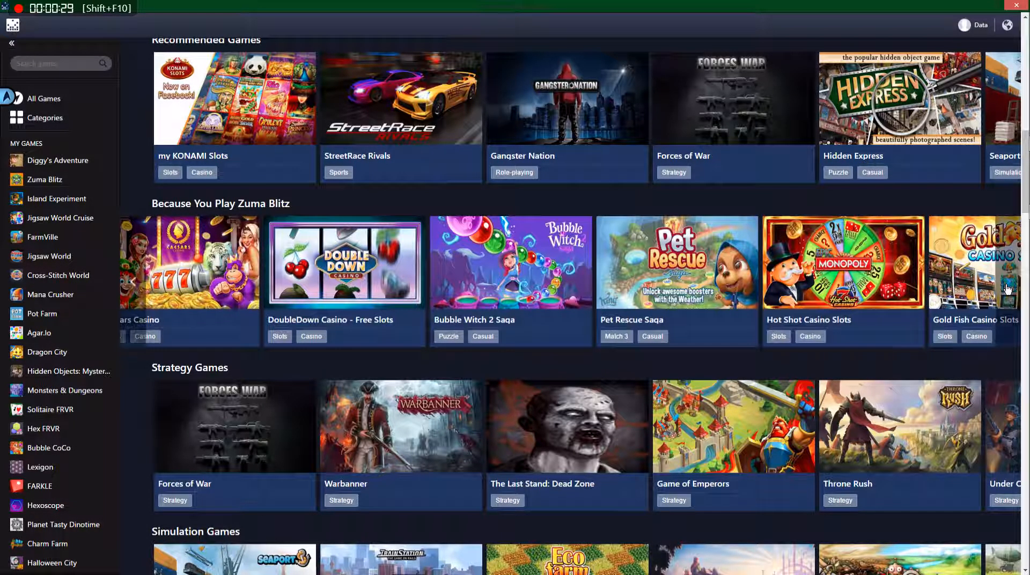
pyautogui.click(1008, 281)
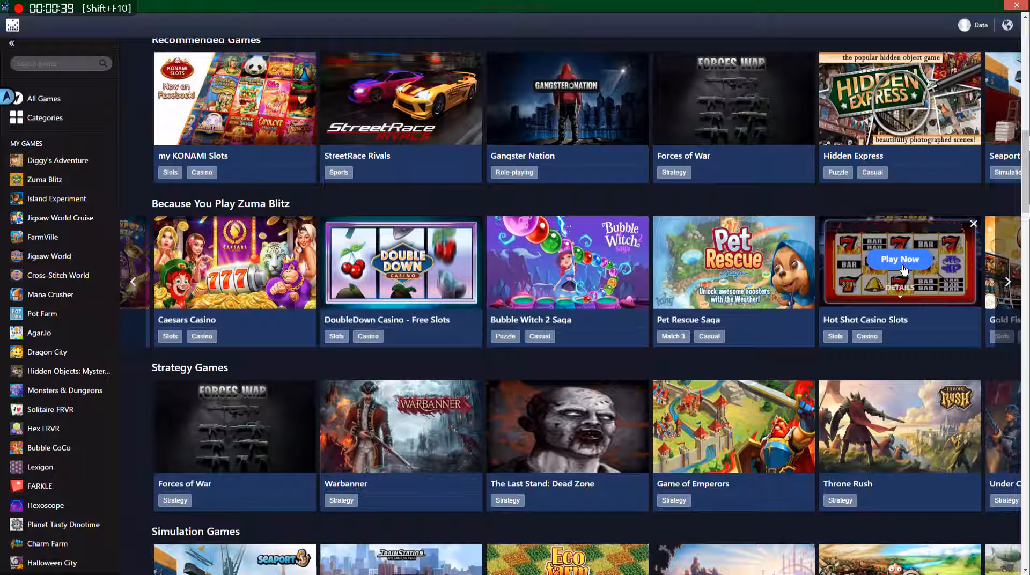
pyautogui.click(900, 259)
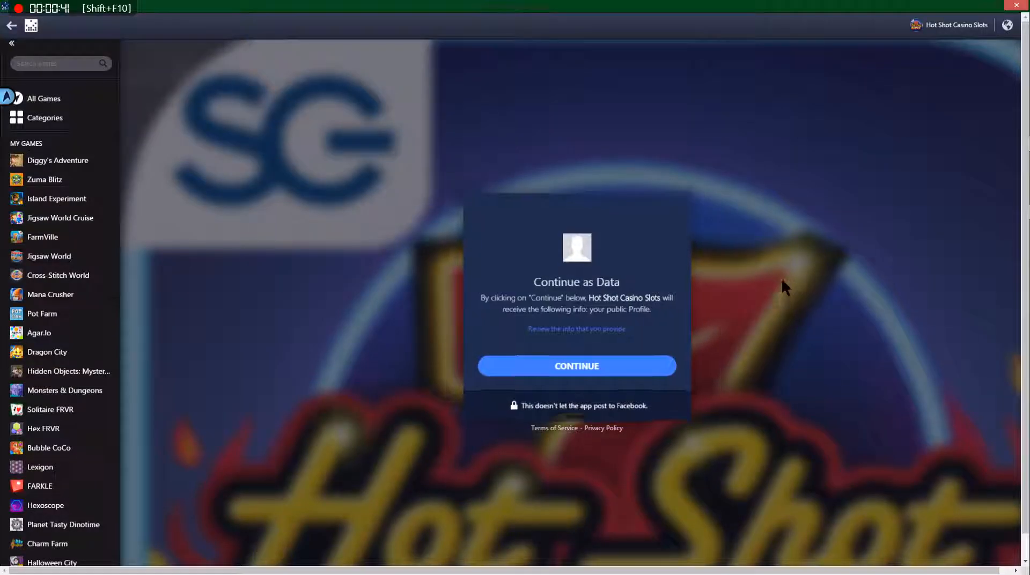
# Continue with the account, dismiss the welcome bonus, and bring up the game's Settings
pyautogui.click(577, 366)
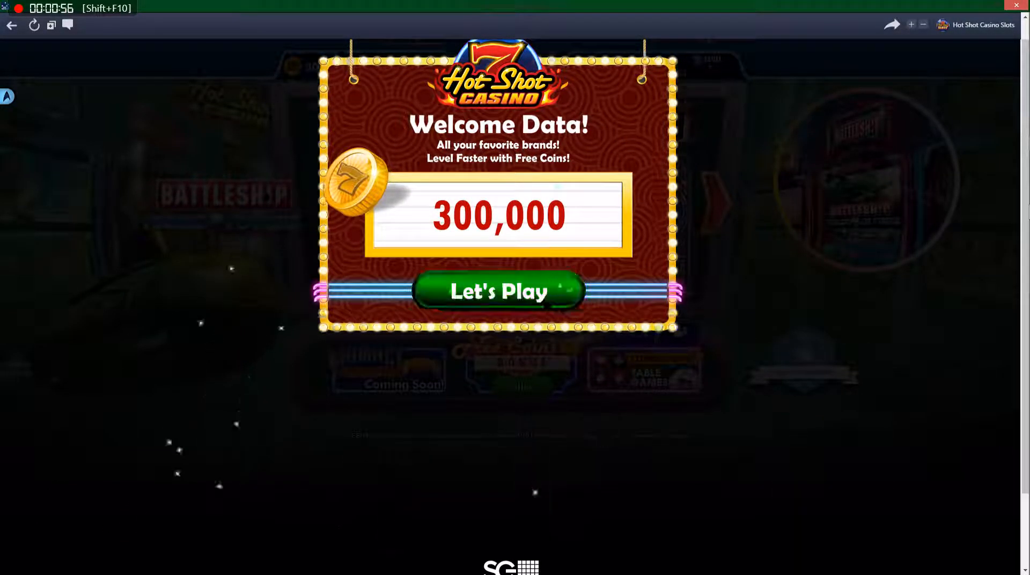
pyautogui.click(498, 291)
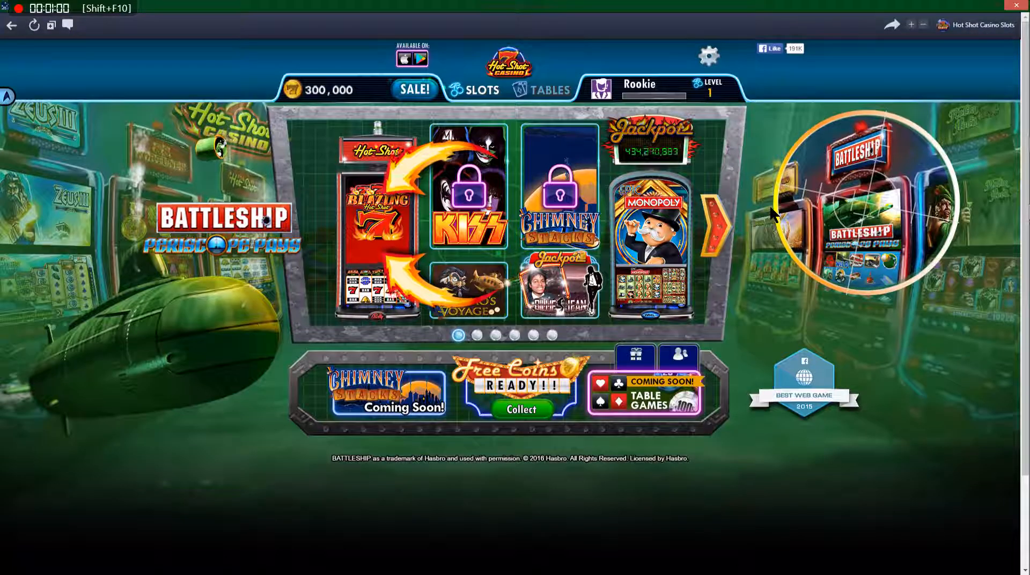
pyautogui.click(709, 57)
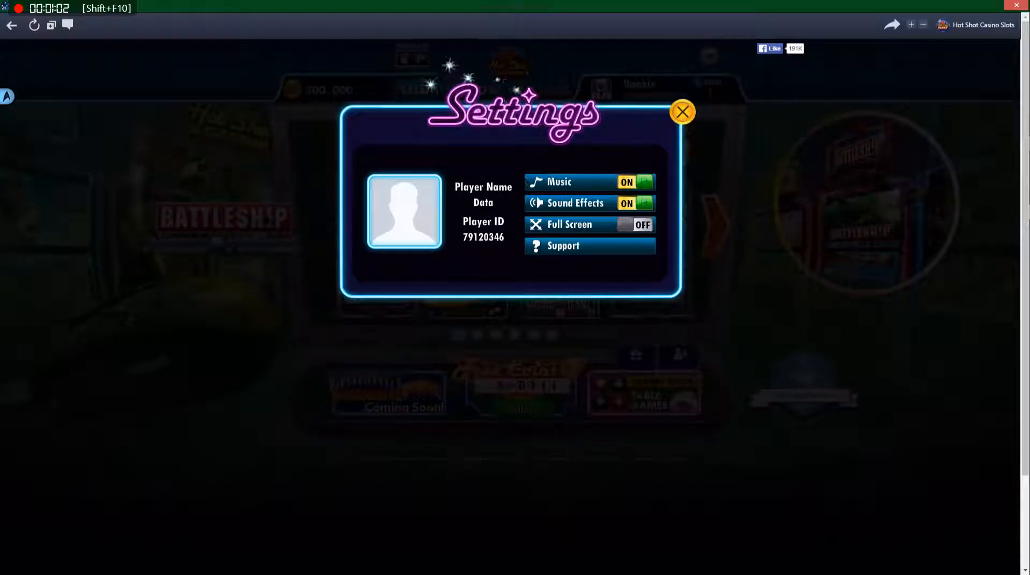
# Turn Music and Sound Effects off and switch Full Screen on
pyautogui.click(643, 183)
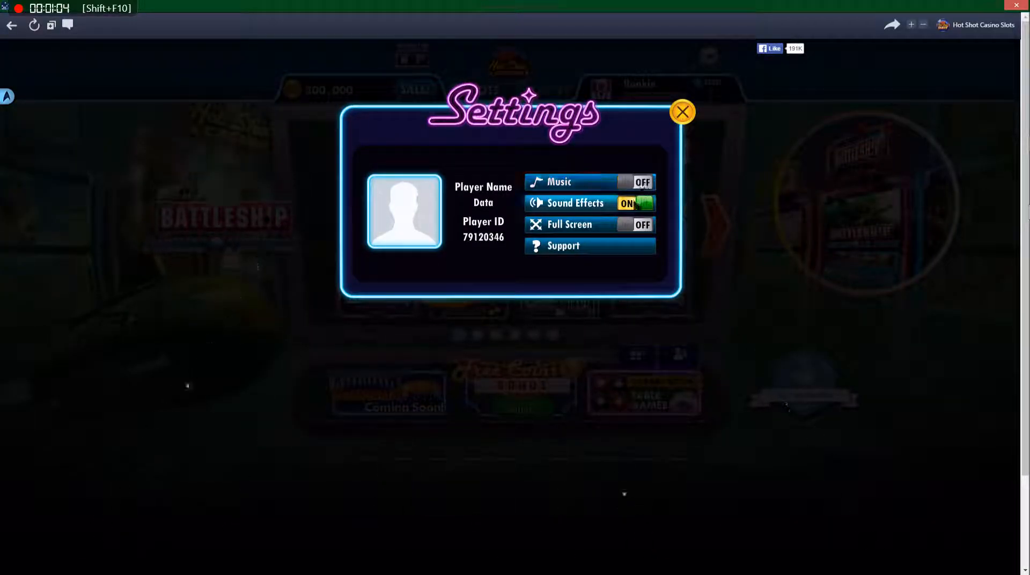
pyautogui.click(635, 203)
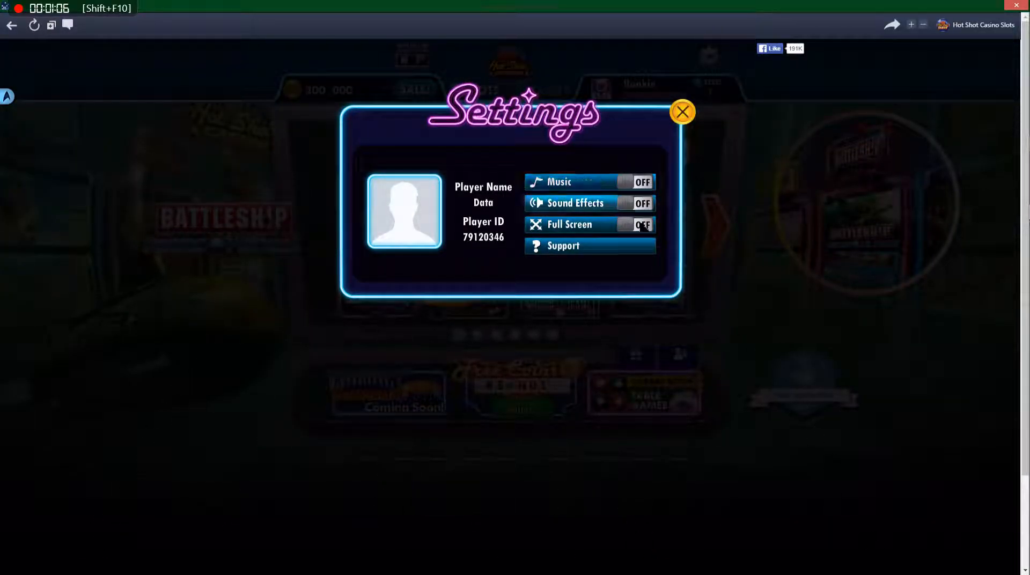
pyautogui.click(643, 225)
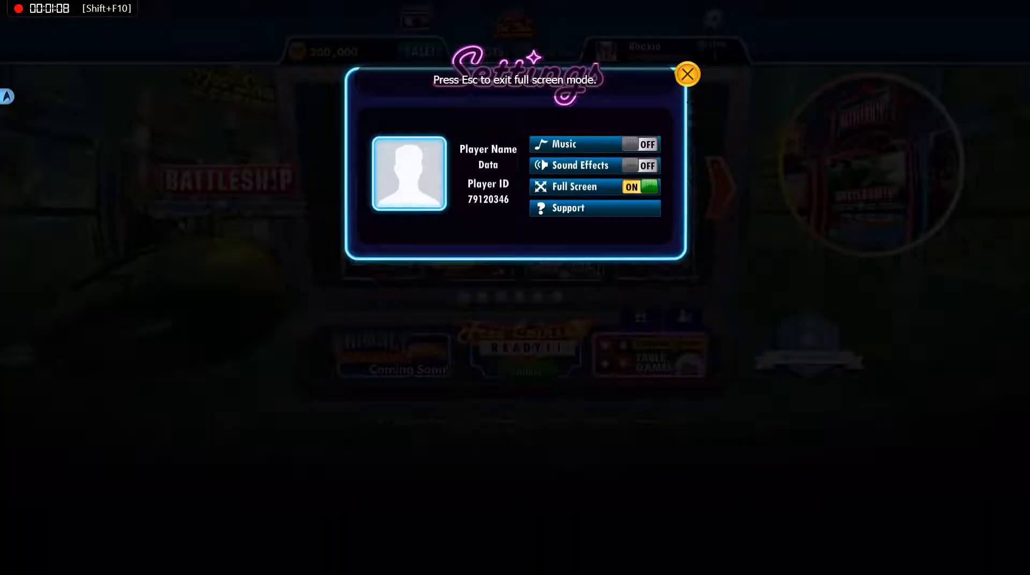